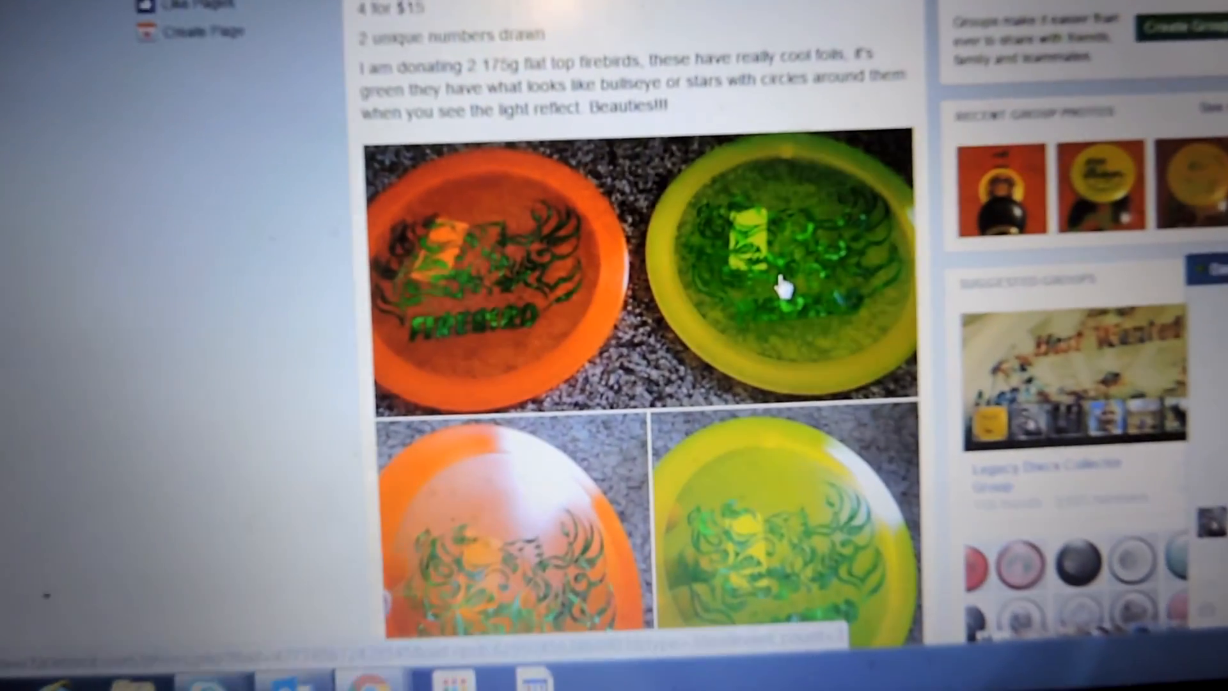
- Generate two random ticket numbers from 1 to 20, drawing 8 first and then 13
scroll(down, 3)
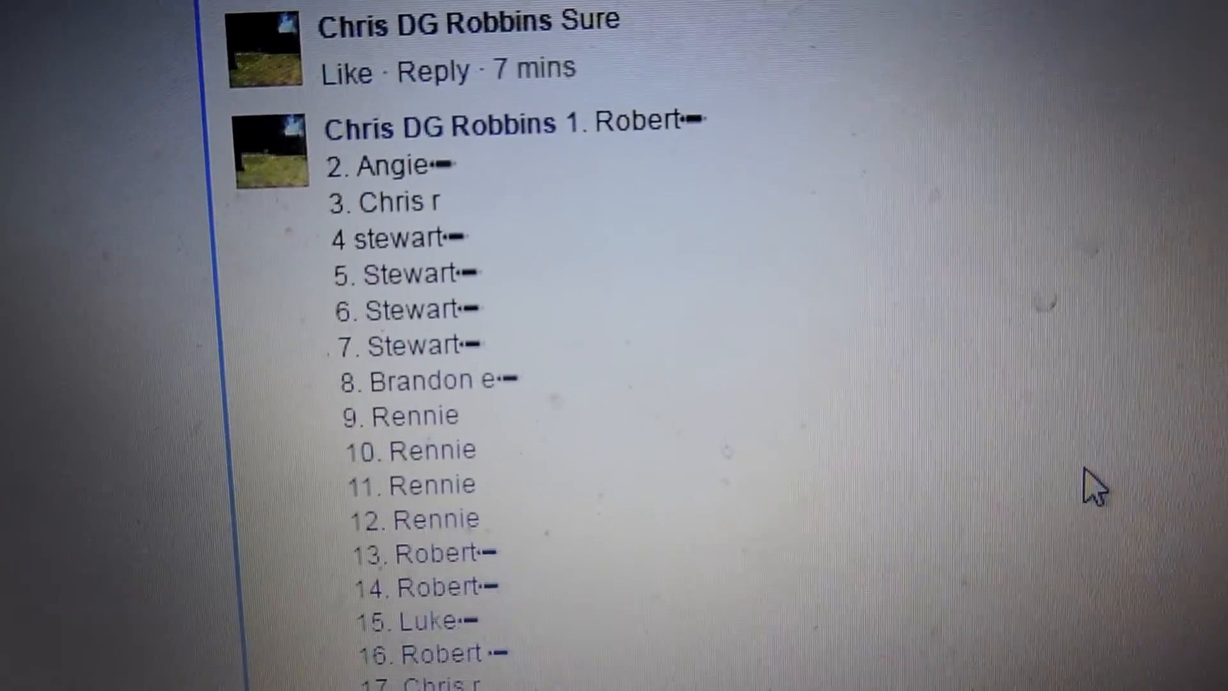
scroll(down, 3)
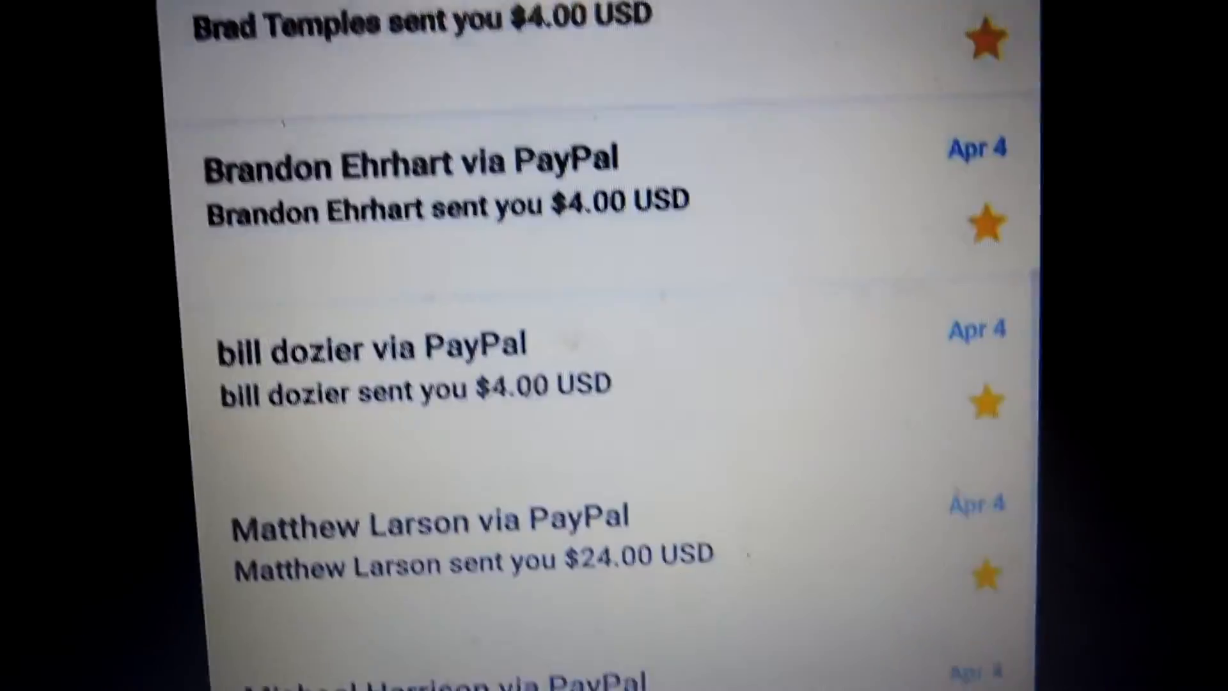
scroll(down, 3)
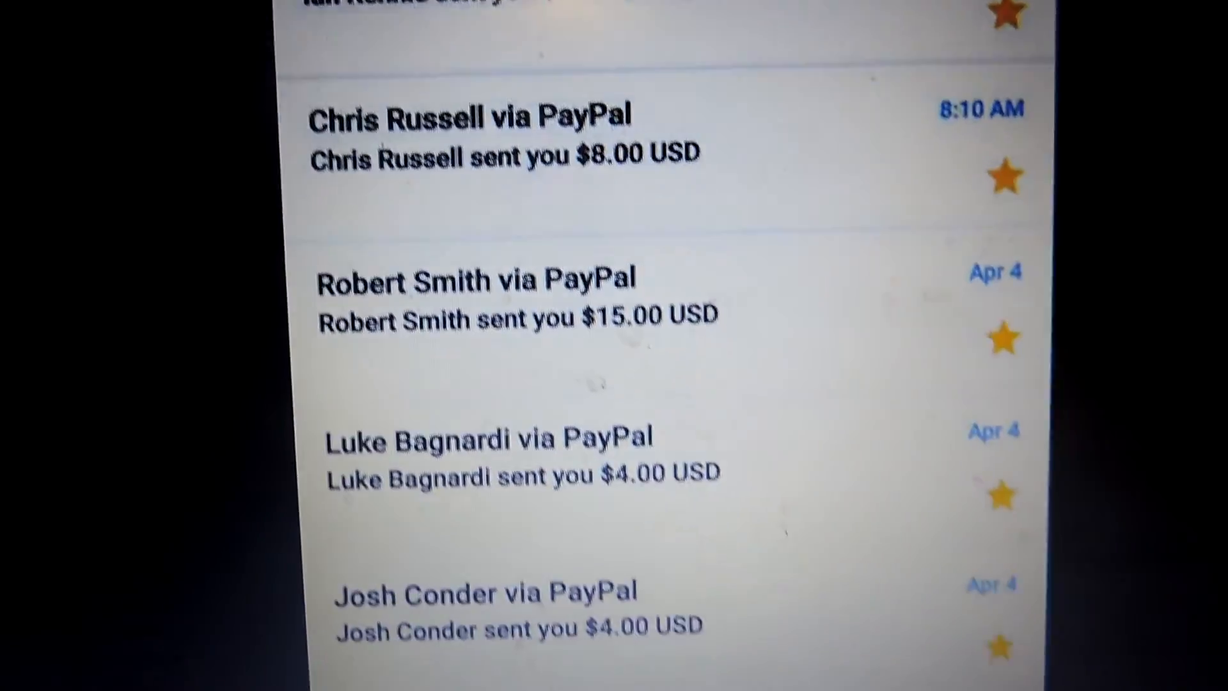
scroll(down, 3)
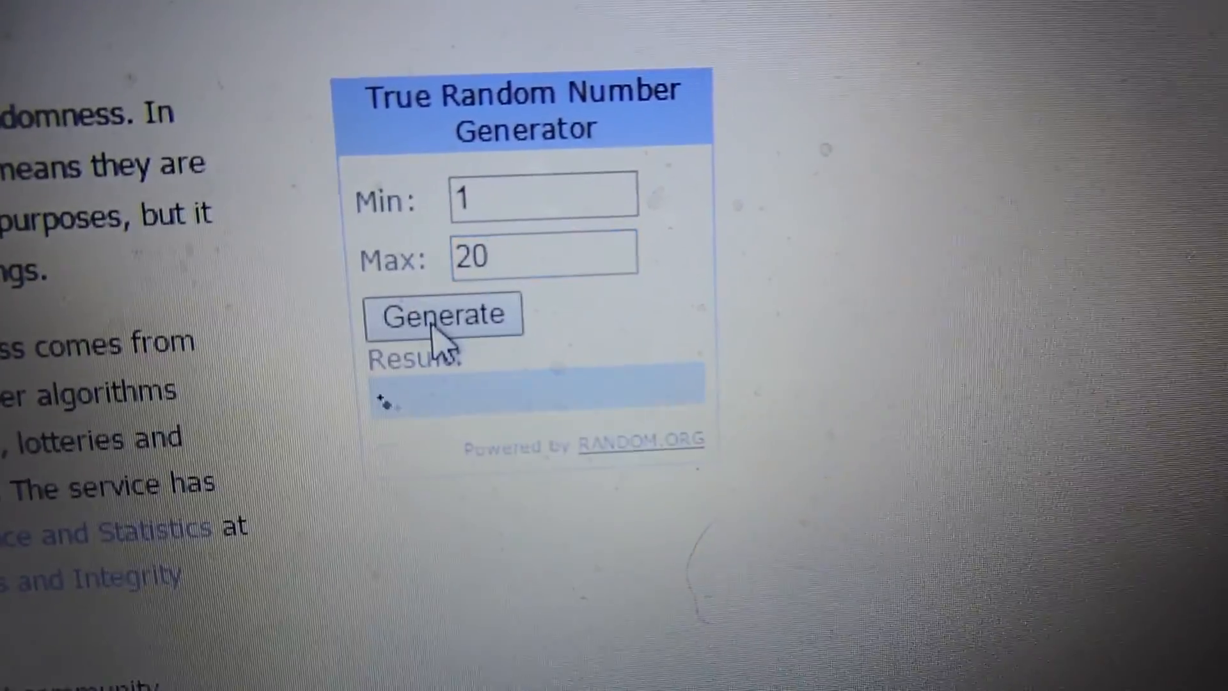
click(441, 314)
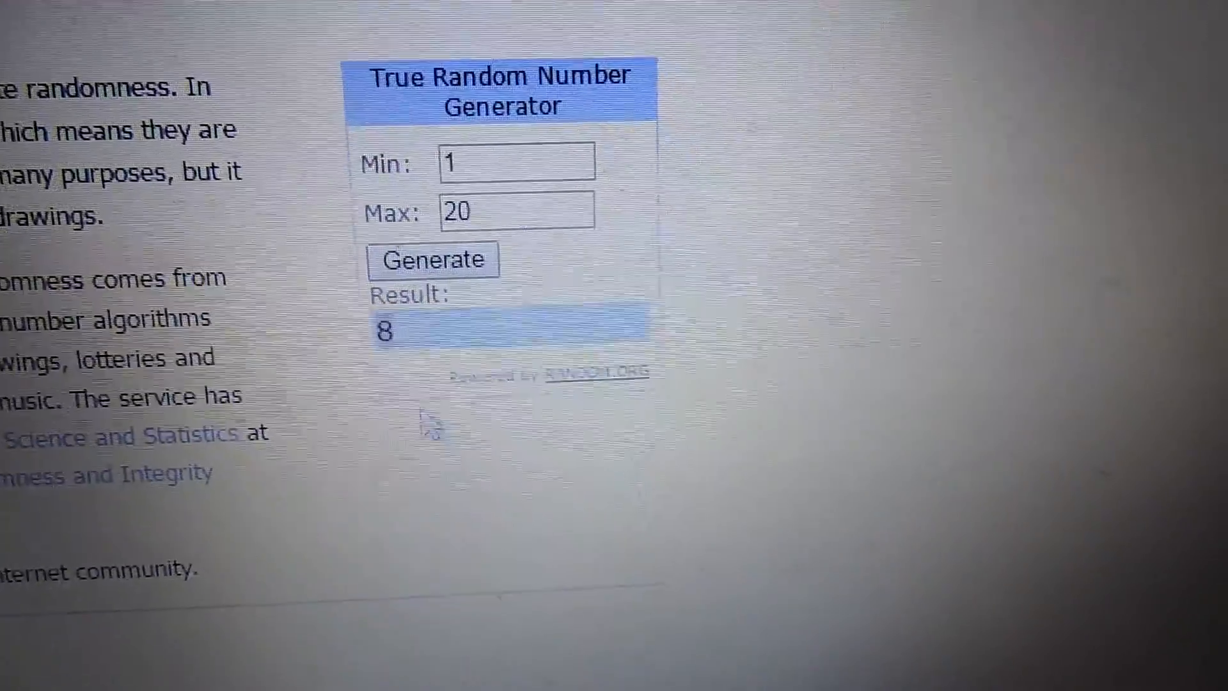
click(400, 268)
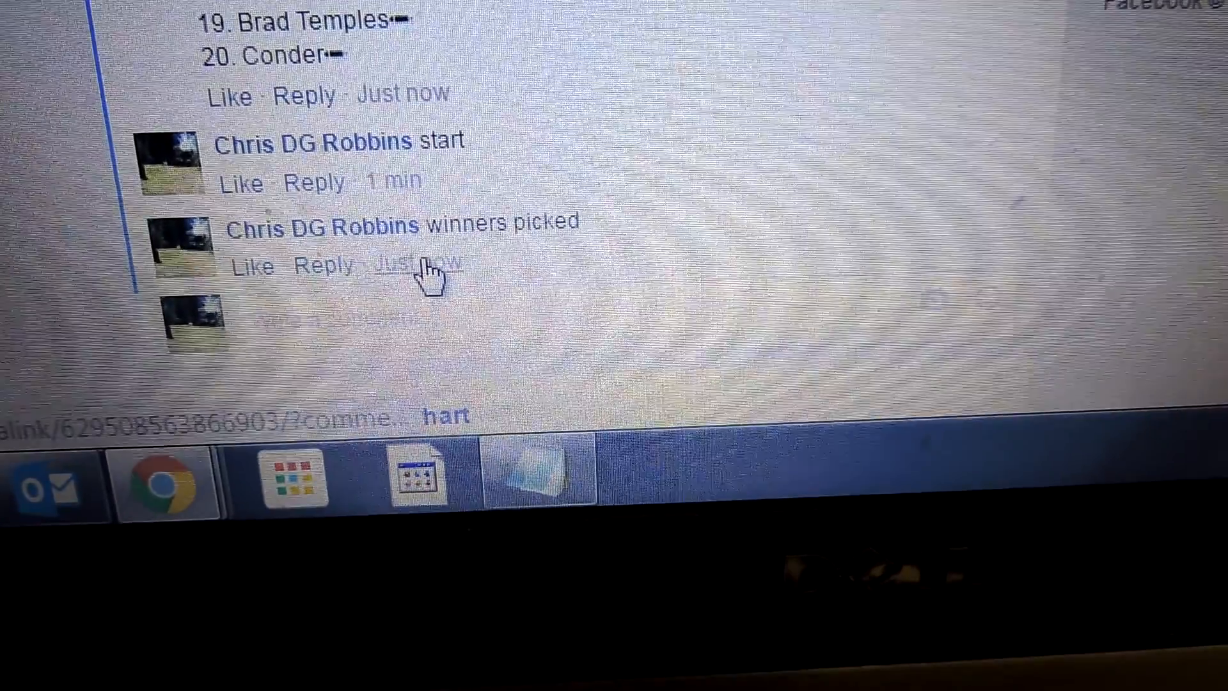
- Scroll the raffle thread to check tickets 8 (Brandon) and 13 against the drawn winners
scroll(up, 3)
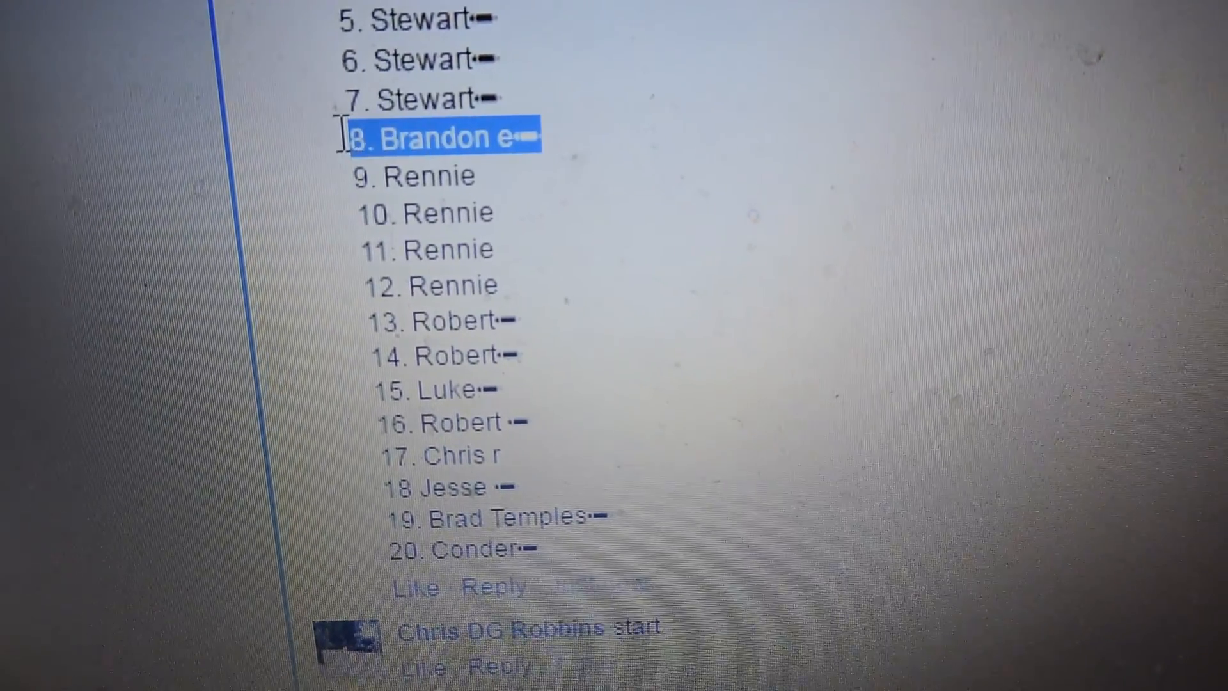
scroll(up, 3)
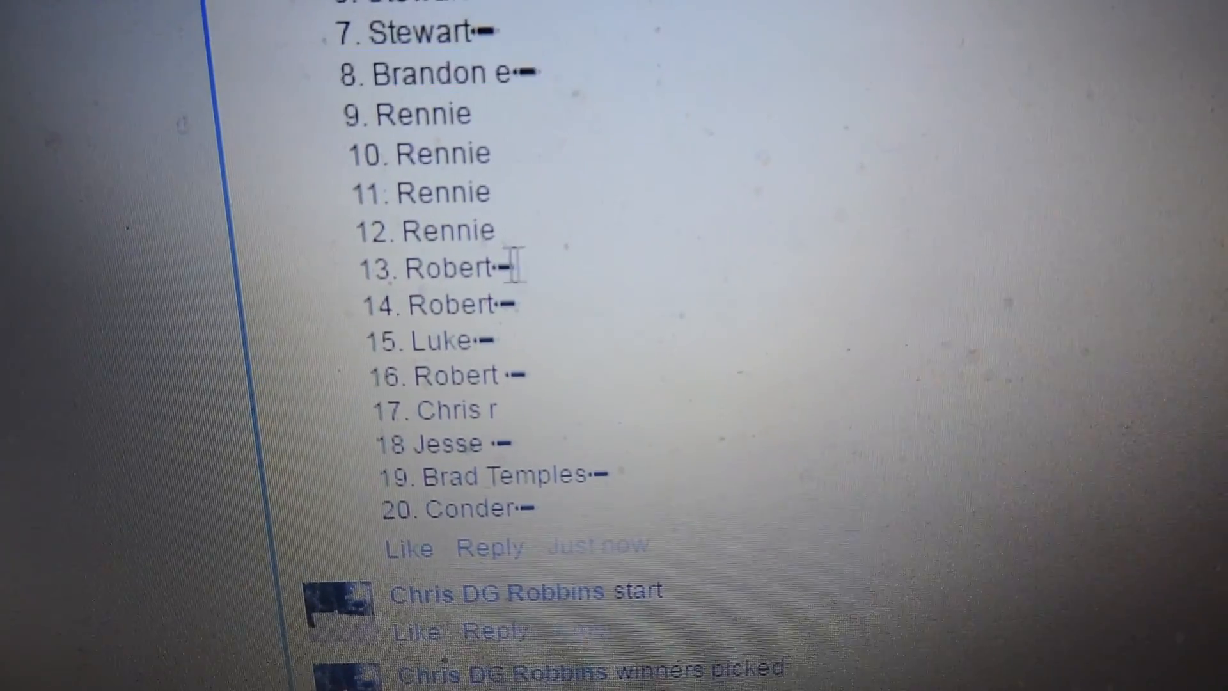
scroll(down, 3)
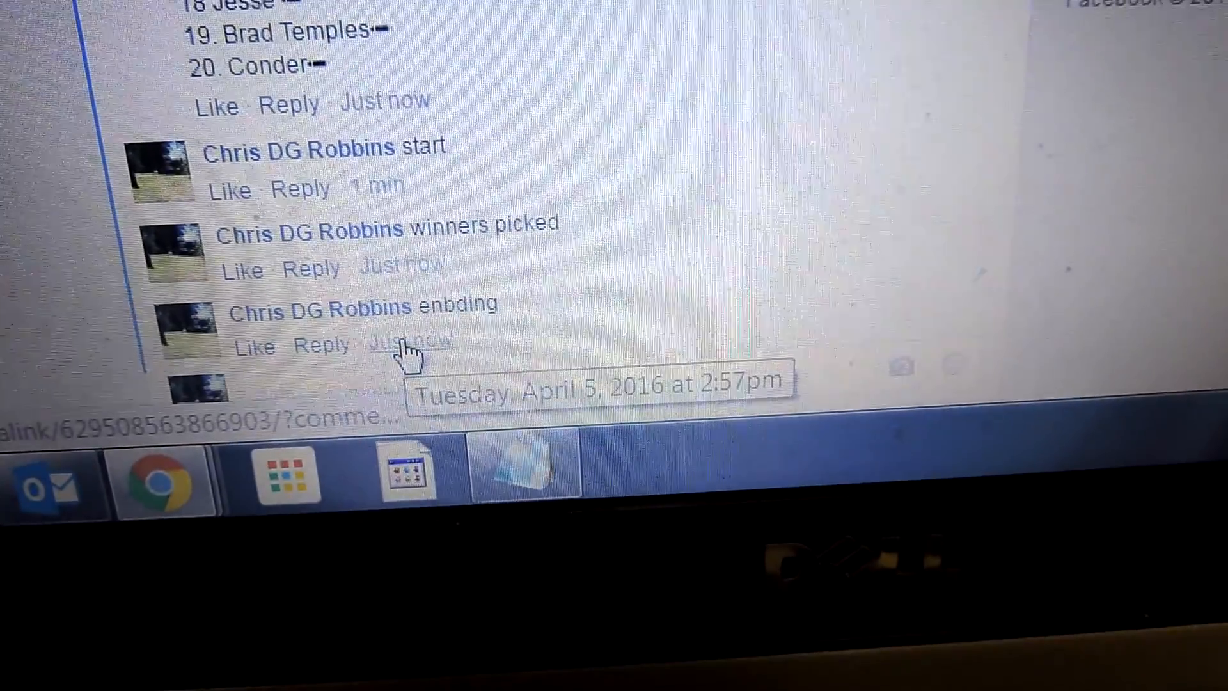